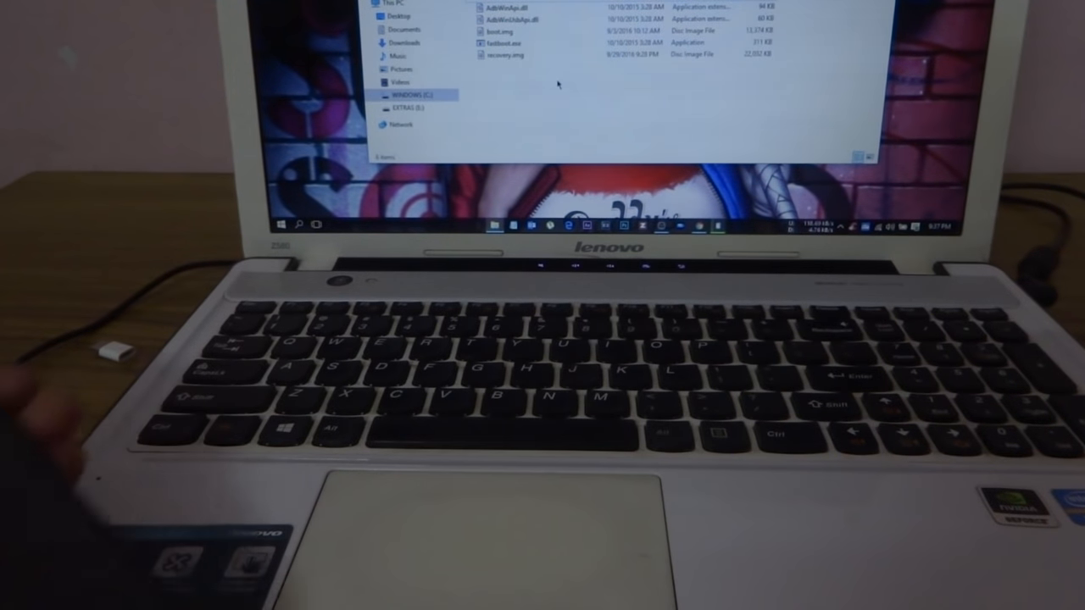
Step: Open a command window at the C:\adb folder containing recovery.img
click(505, 55)
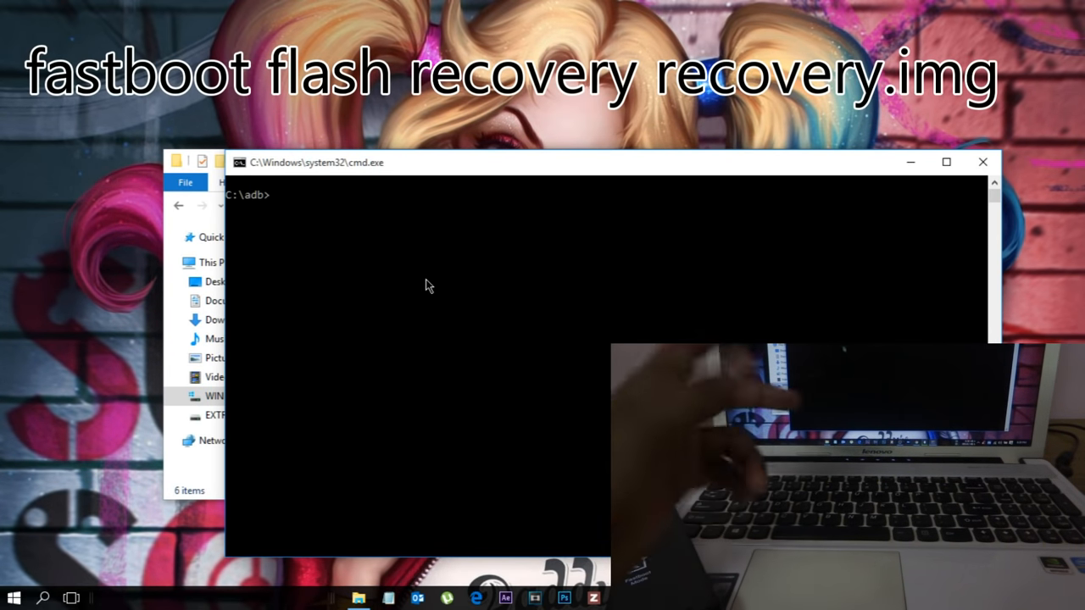
Step: Run 'fastboot flash recovery recovery.img' to send TWRP to the phone's recovery partition
text(fastboot flash recovery recovery.img)
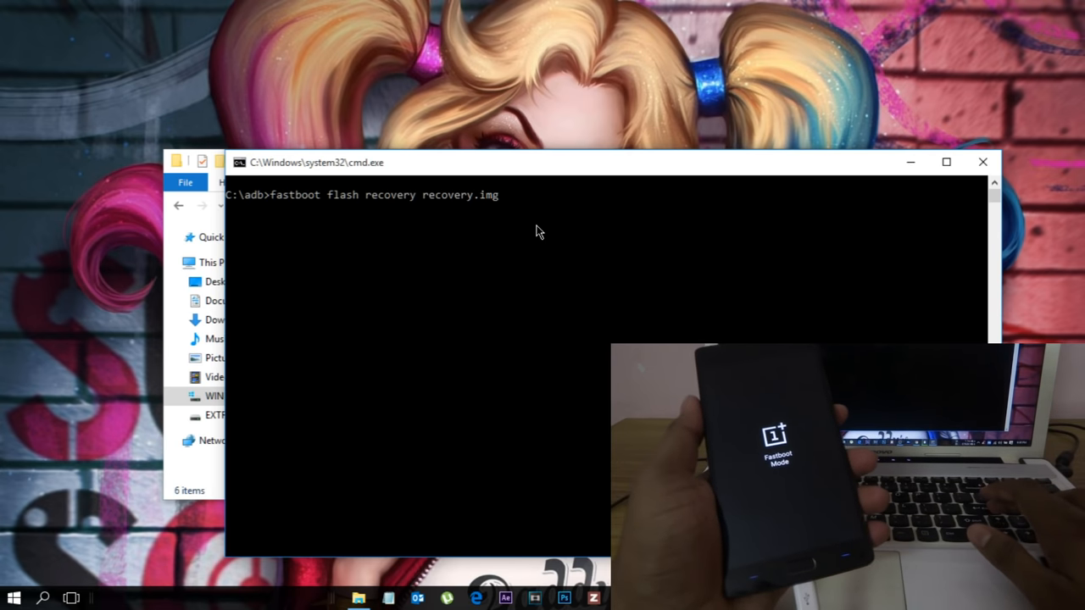
key(Return)
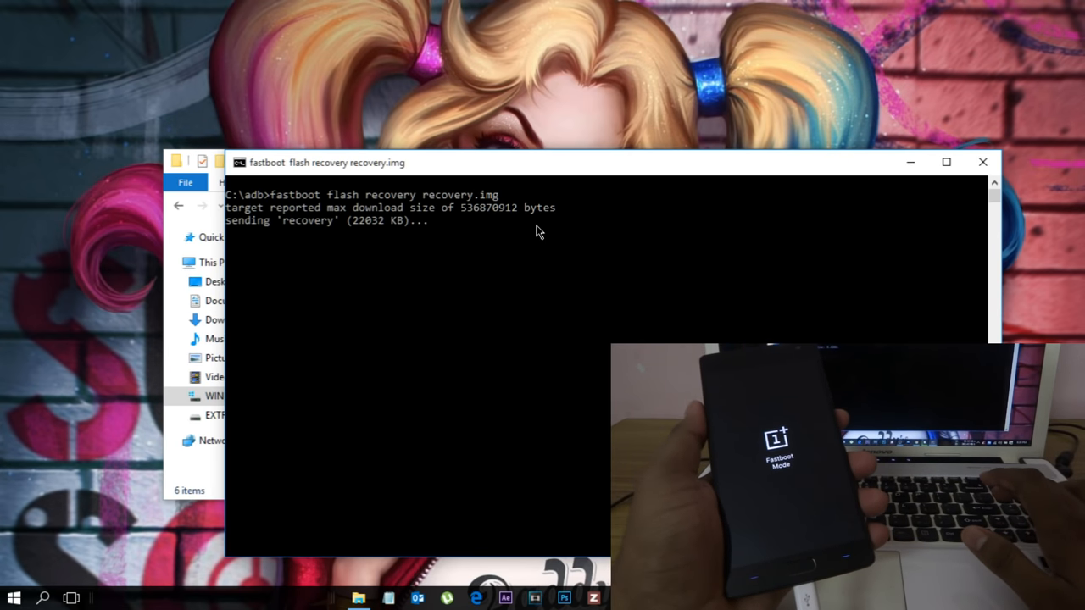